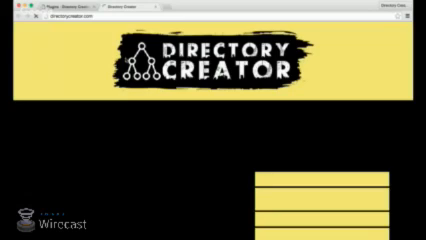
Scroll through the Create a Directory form past the keyword and main content fields
scroll(down, 3)
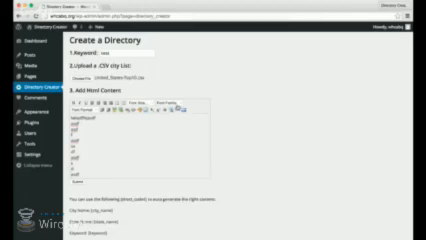
scroll(down, 3)
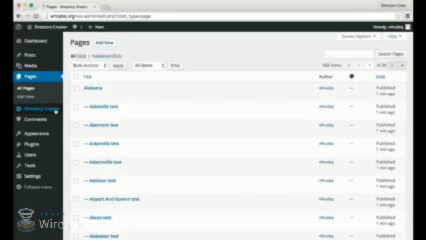
mouse_move(20, 144)
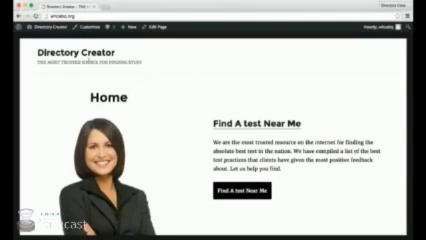
Scroll the live Find A test Near Me page down to its state flag grid
scroll(down, 3)
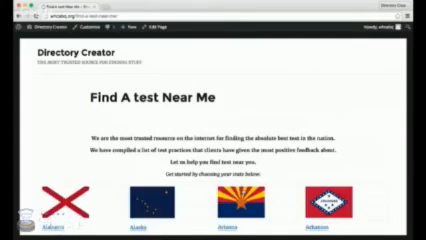
Scroll down the flag grid to reach the Alabama flag and its city link list
scroll(down, 3)
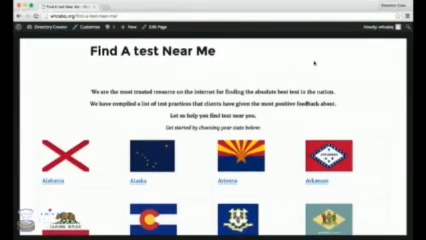
scroll(down, 3)
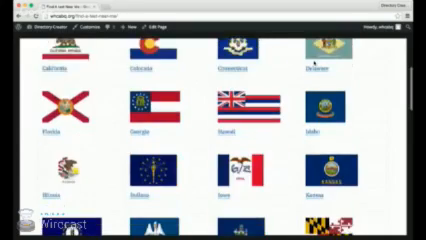
scroll(down, 3)
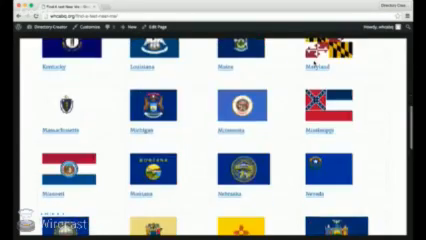
scroll(down, 3)
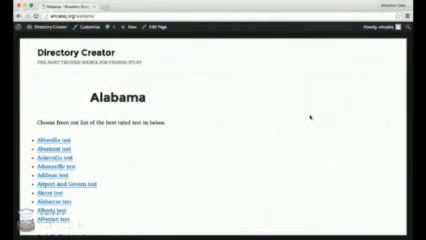
Open the Arizona state page from the home page flag grid
scroll(down, 3)
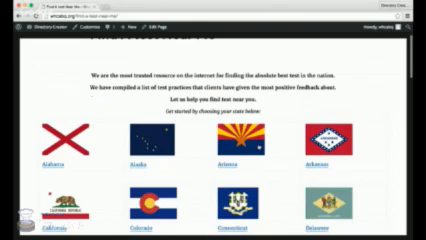
click(228, 160)
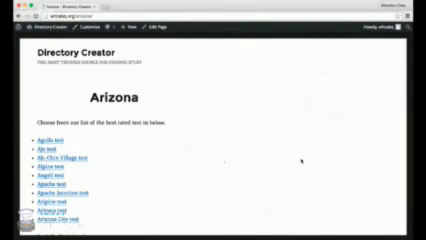
Scroll through the Ak-Chin Village test page's keyword heading and placeholder text
scroll(down, 3)
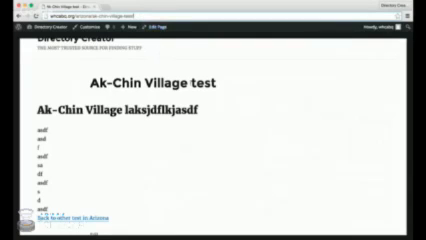
scroll(down, 3)
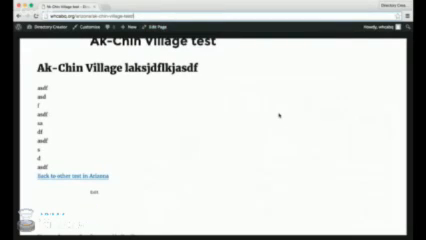